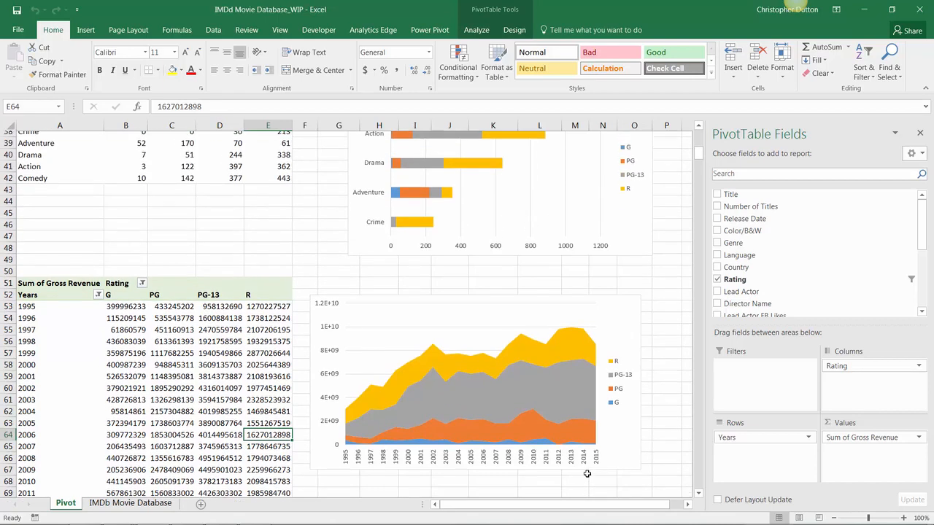
Scroll up the Pivot sheet to bring the Genre PivotChart into view
scroll(up, 3)
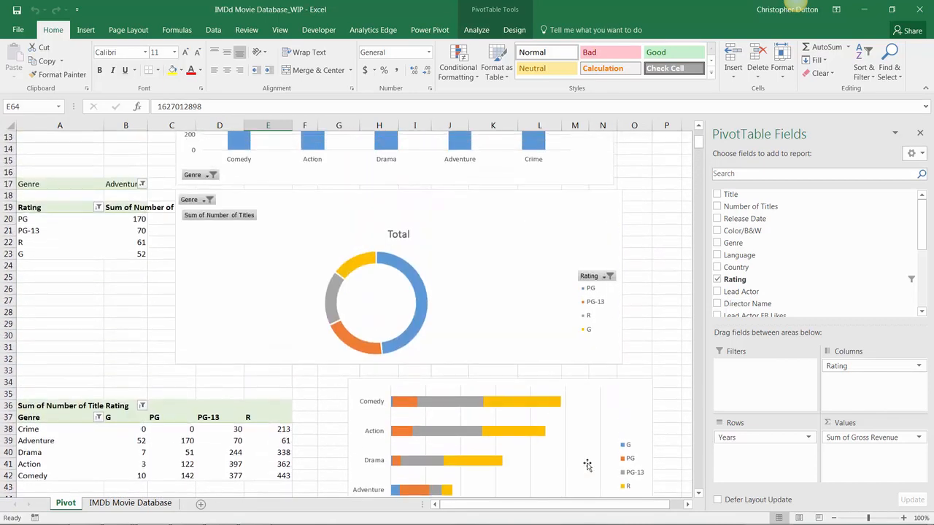
scroll(up, 3)
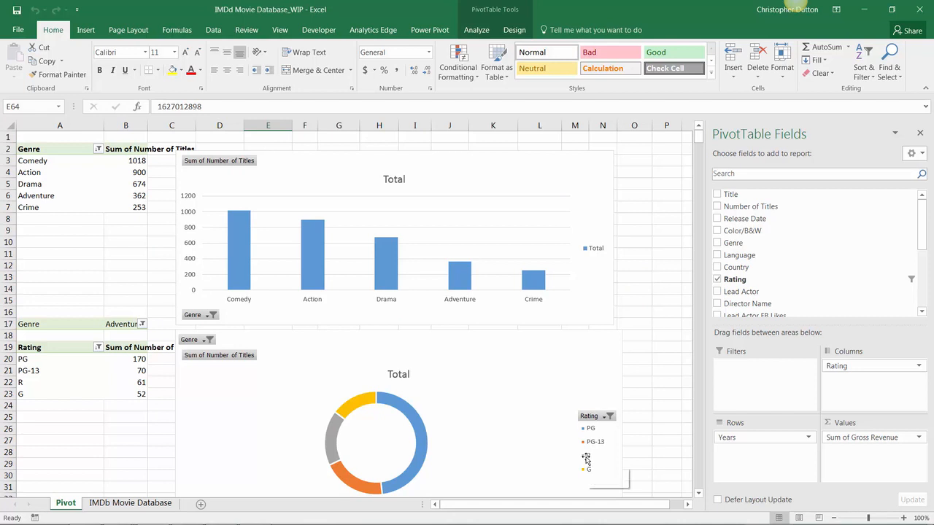
mouse_move(587, 453)
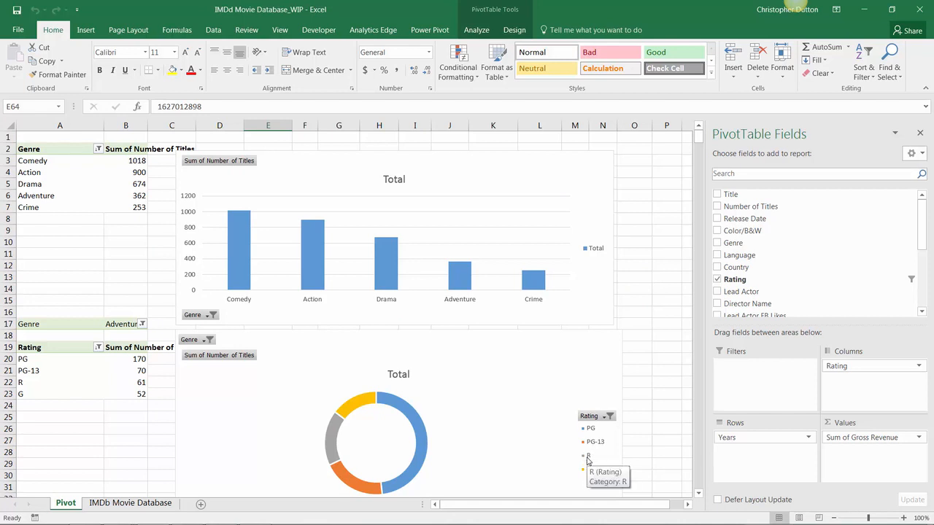
mouse_move(578, 156)
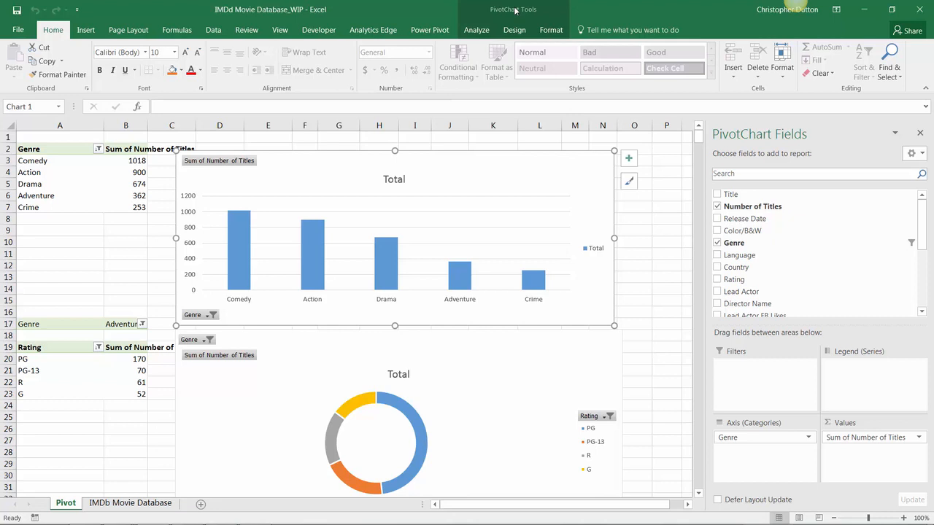
click(514, 30)
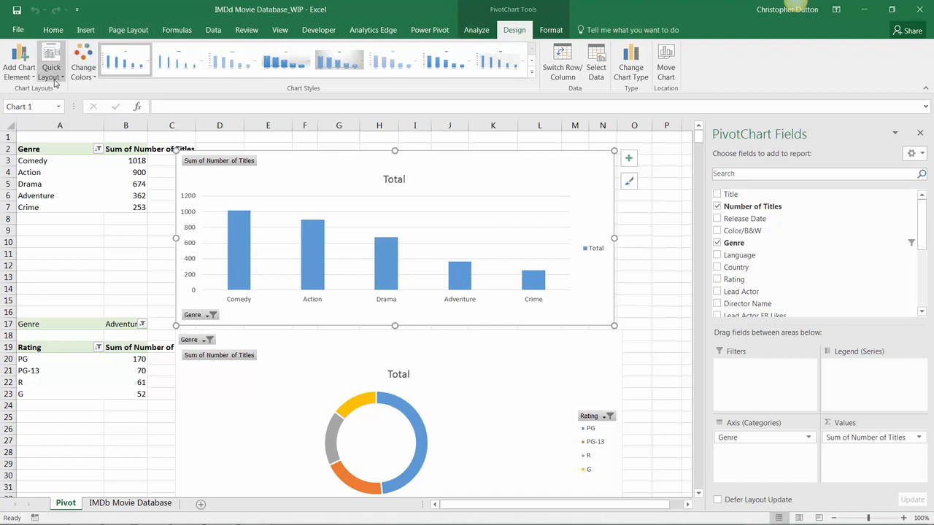
click(51, 62)
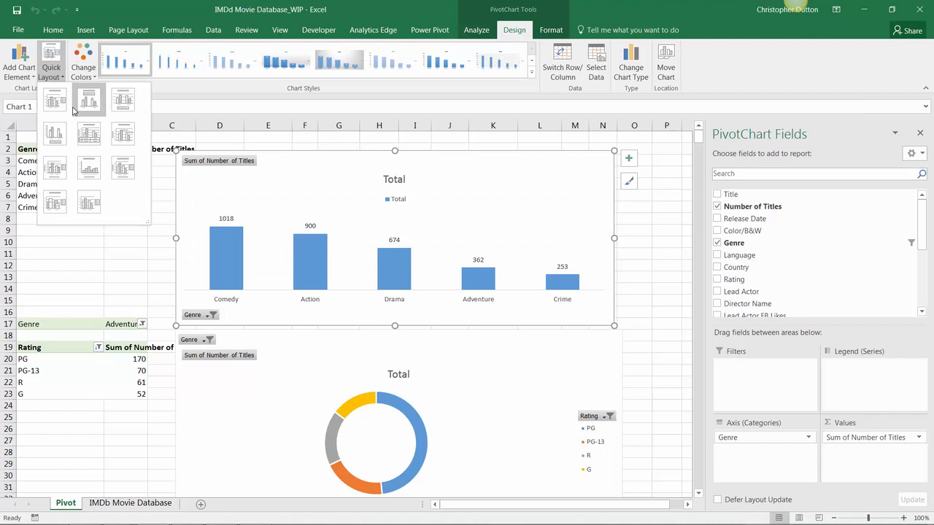
click(122, 134)
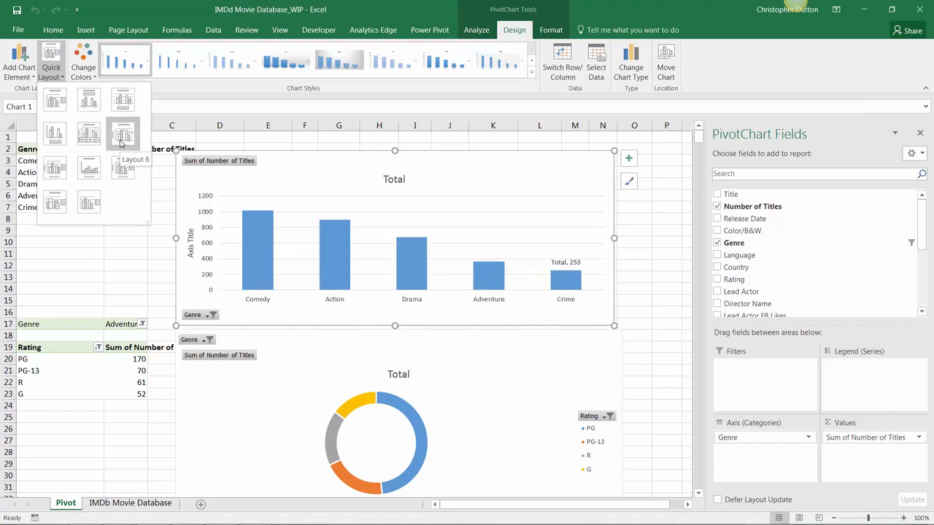
click(55, 134)
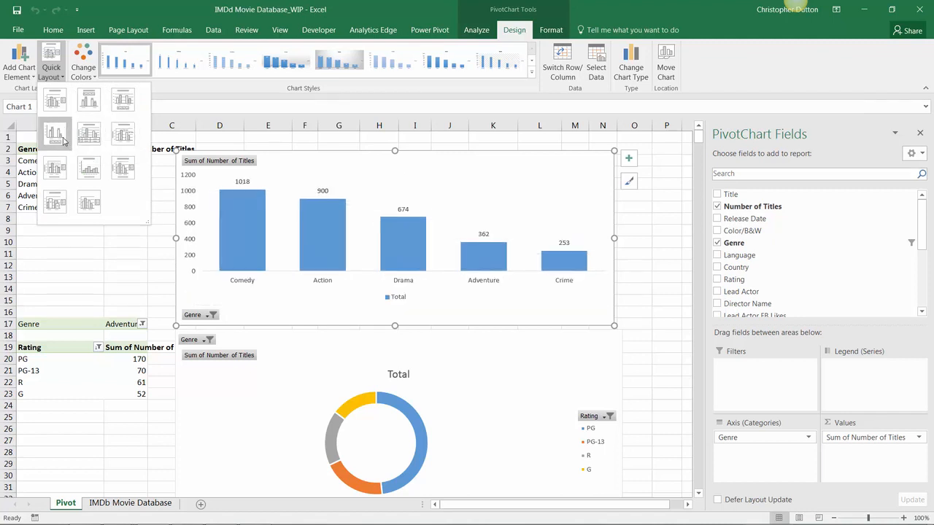
click(55, 168)
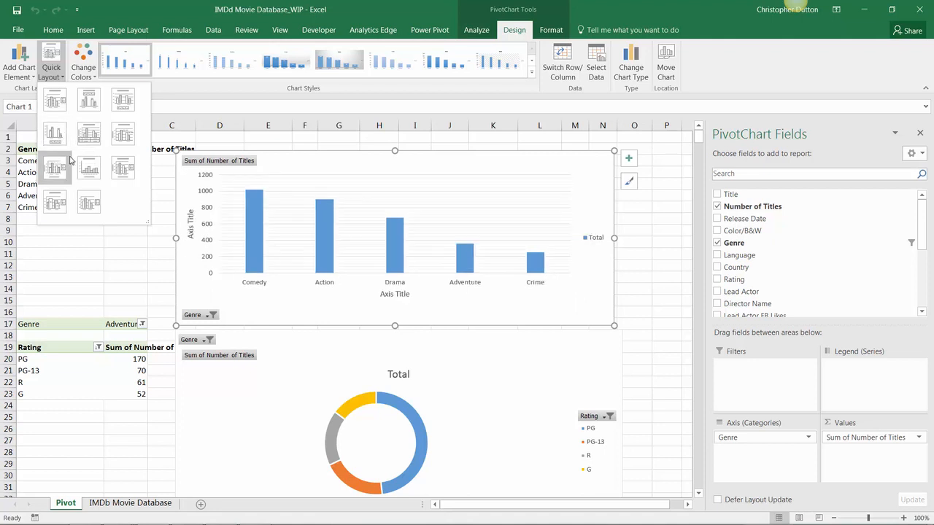
click(88, 99)
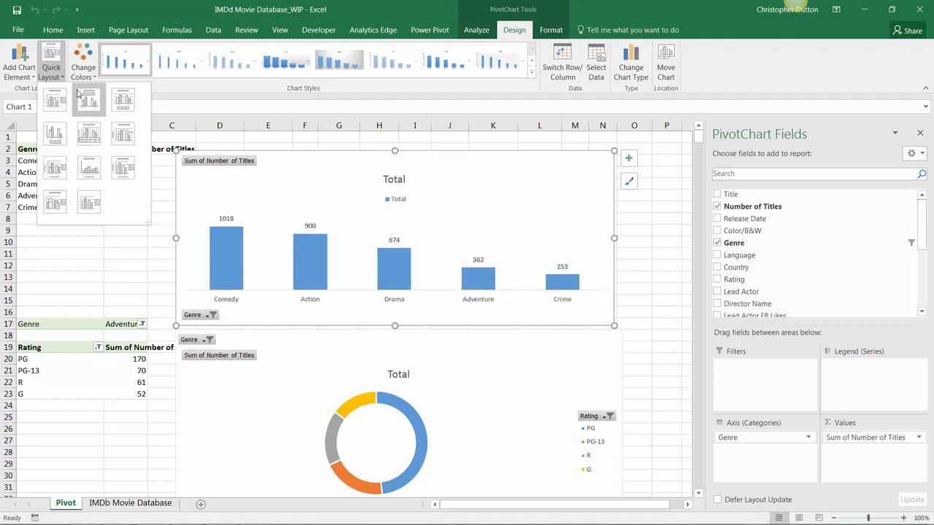
click(83, 62)
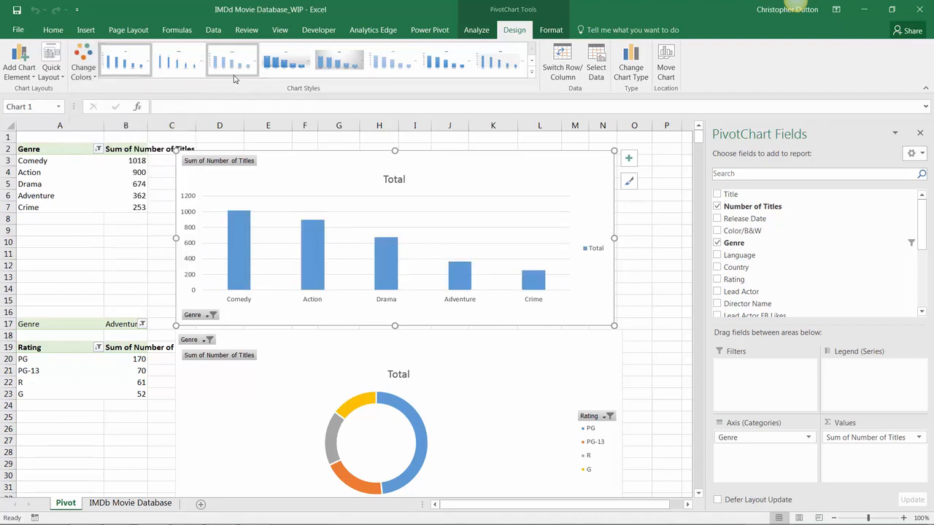
click(285, 60)
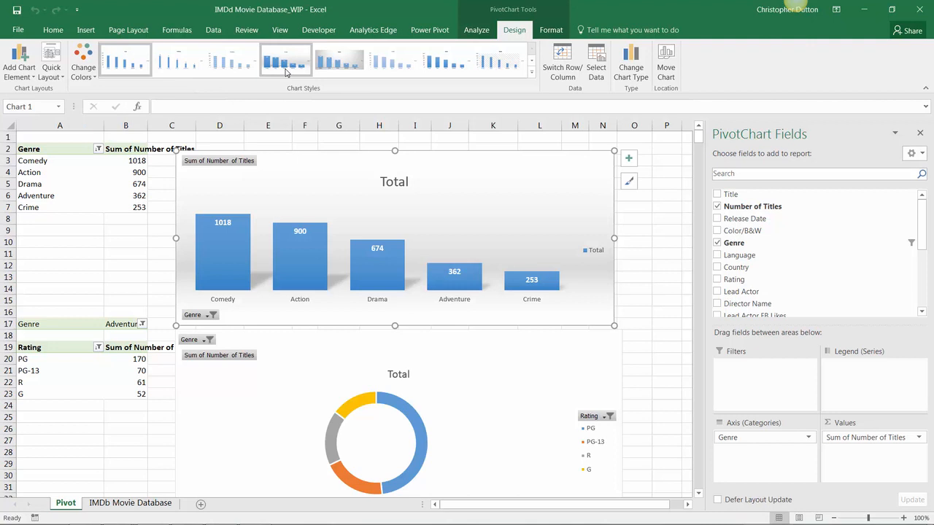
click(339, 60)
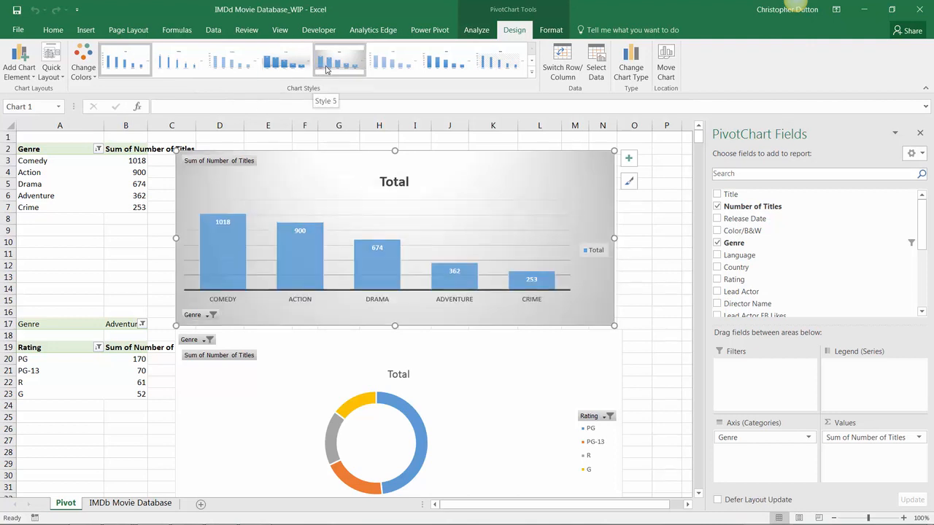
click(392, 59)
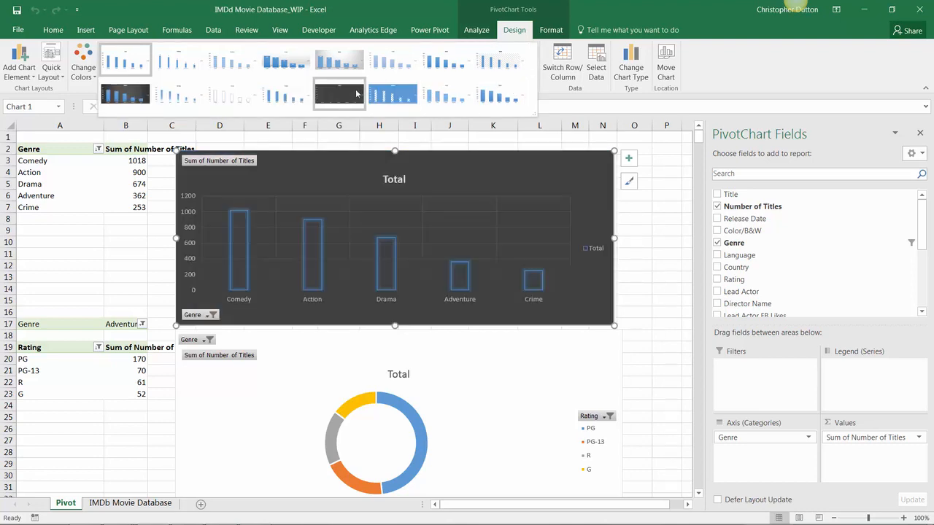
click(232, 93)
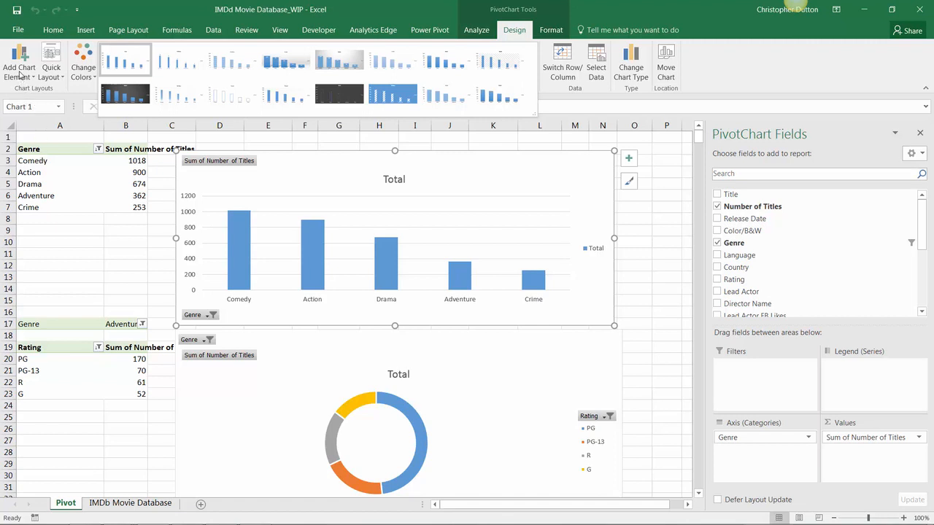
Add Outside End data labels showing each genre's title count above its bar
click(19, 66)
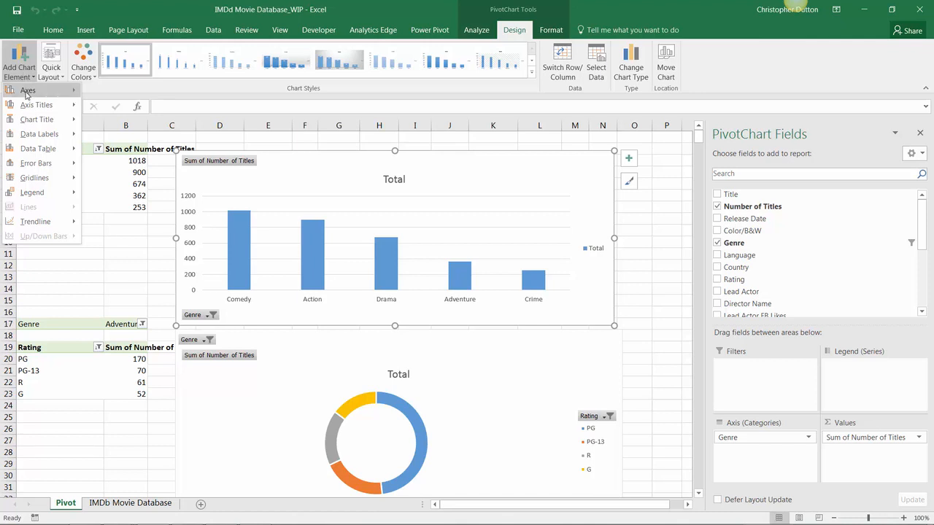
mouse_move(38, 148)
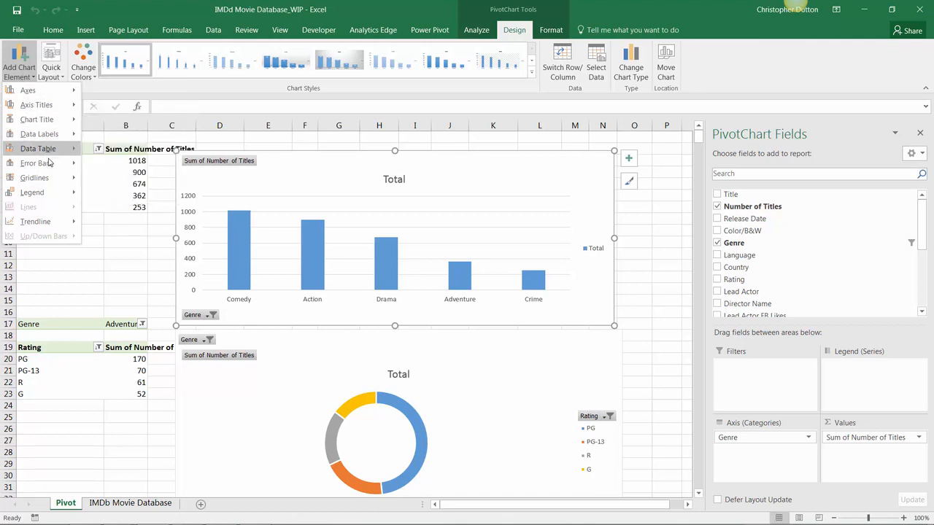
mouse_move(50, 209)
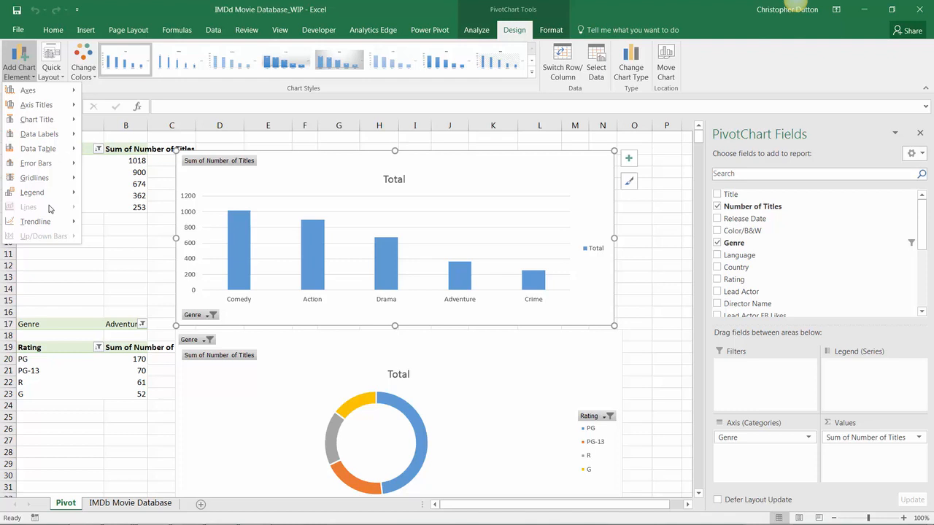
mouse_move(36, 104)
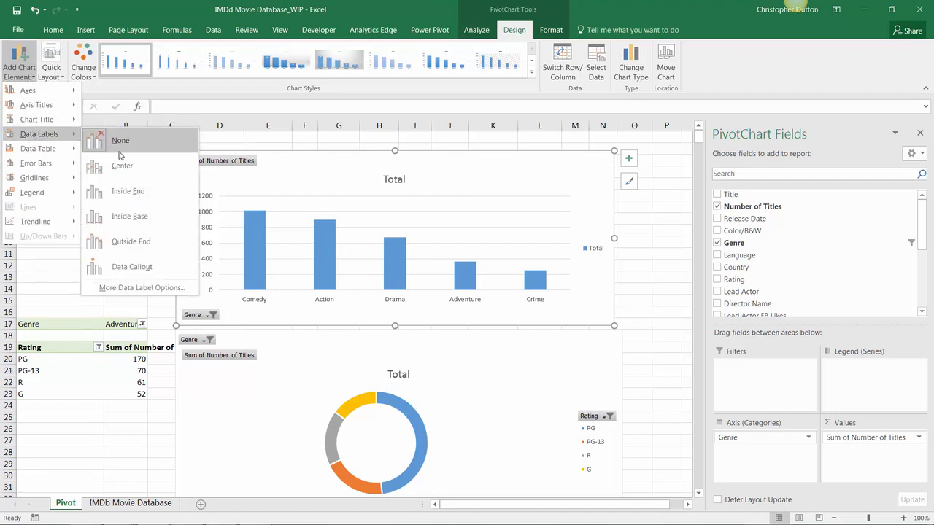
click(131, 241)
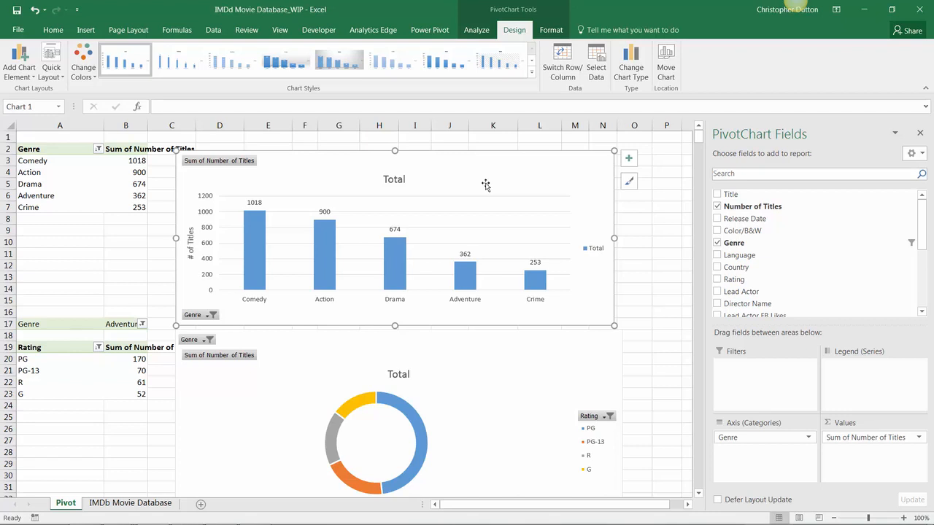
Open Format Data Series for the genre chart's Total bars, after trying the data labels
click(395, 255)
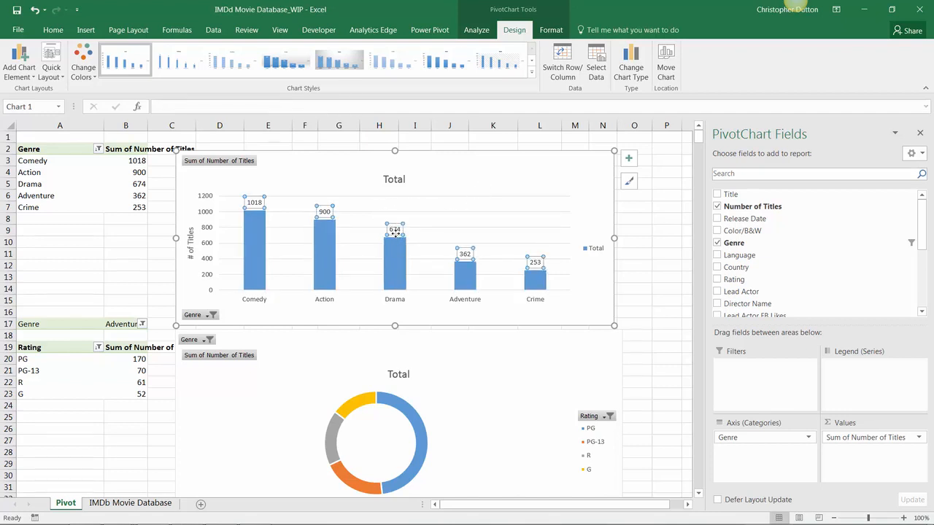
right_click(394, 248)
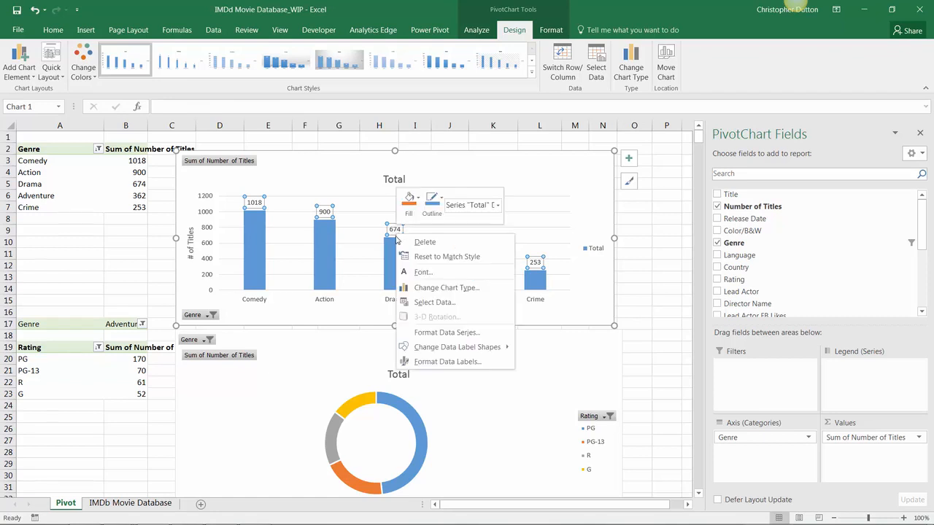
mouse_move(447, 362)
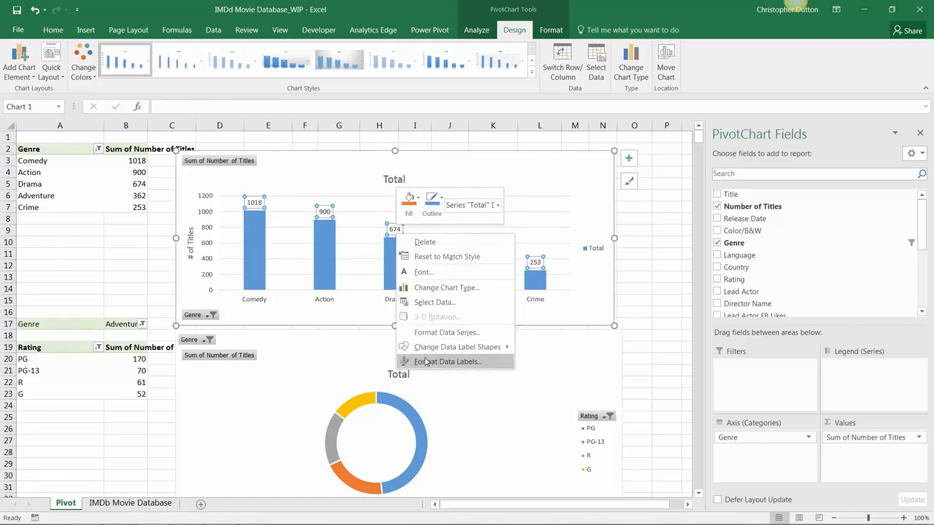
mouse_move(426, 368)
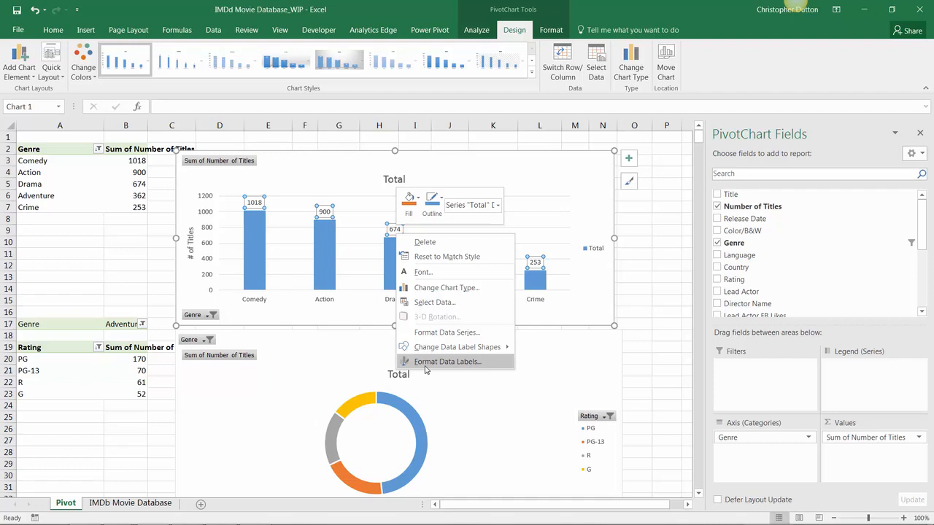
mouse_move(263, 231)
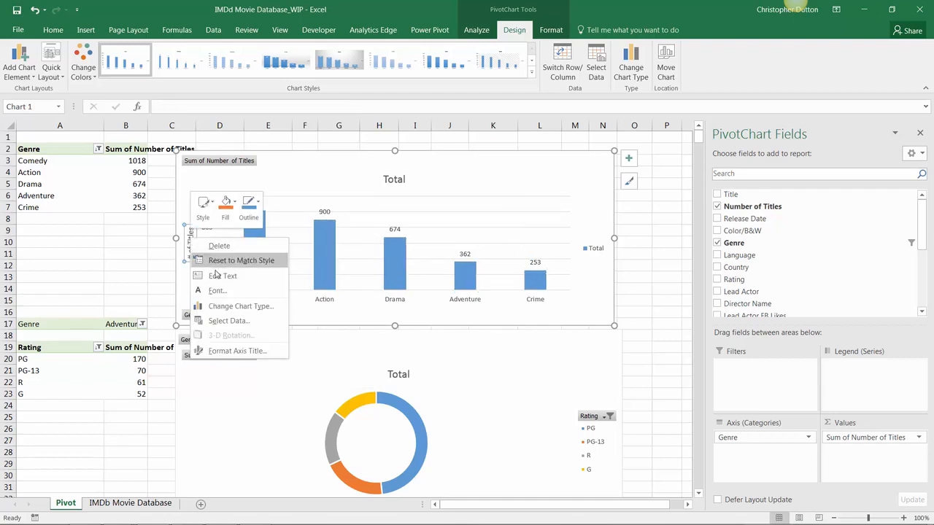
mouse_move(317, 261)
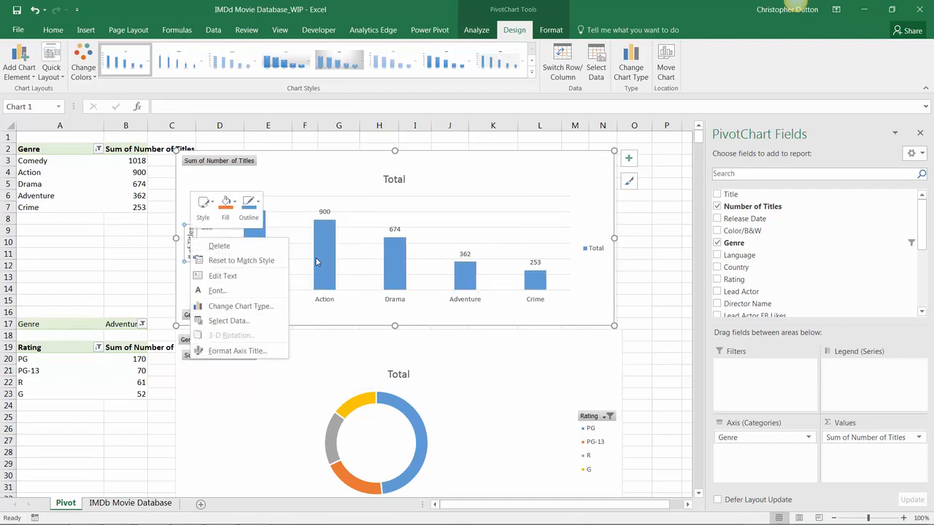
right_click(324, 256)
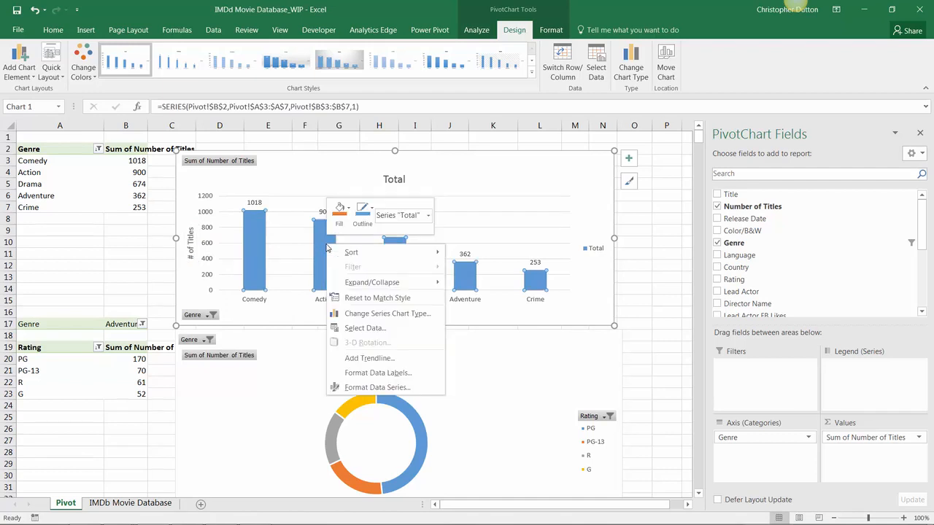
click(377, 387)
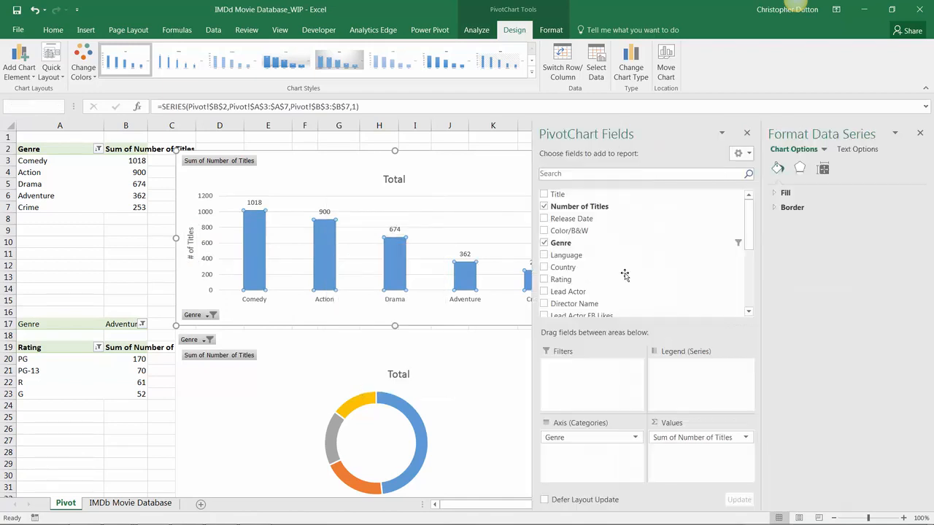
Cycle the Format pane through Plot Area and Legend, then back to Series 'Total'
click(822, 169)
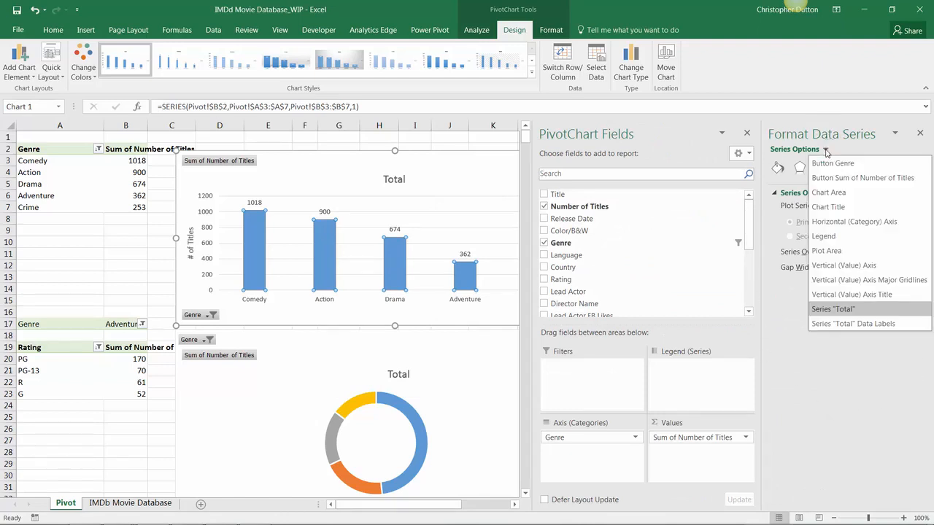
mouse_move(851, 295)
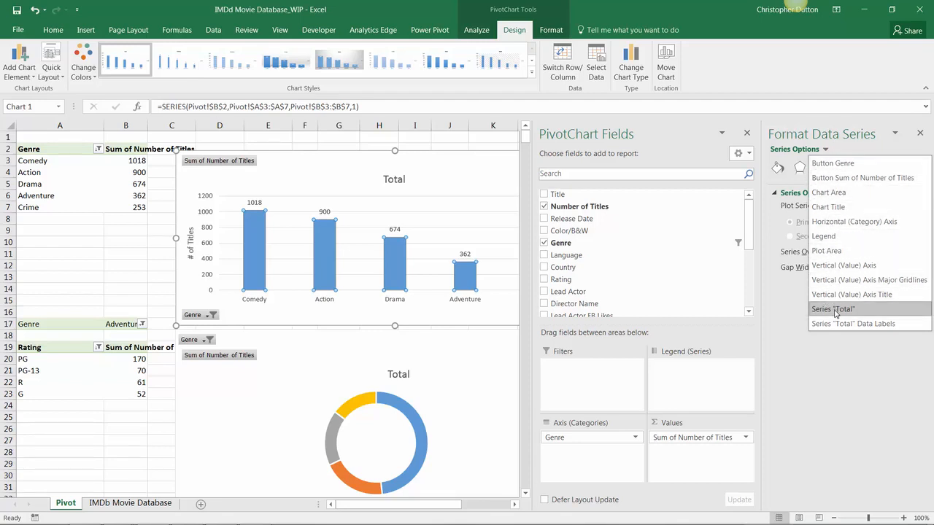
mouse_move(851, 294)
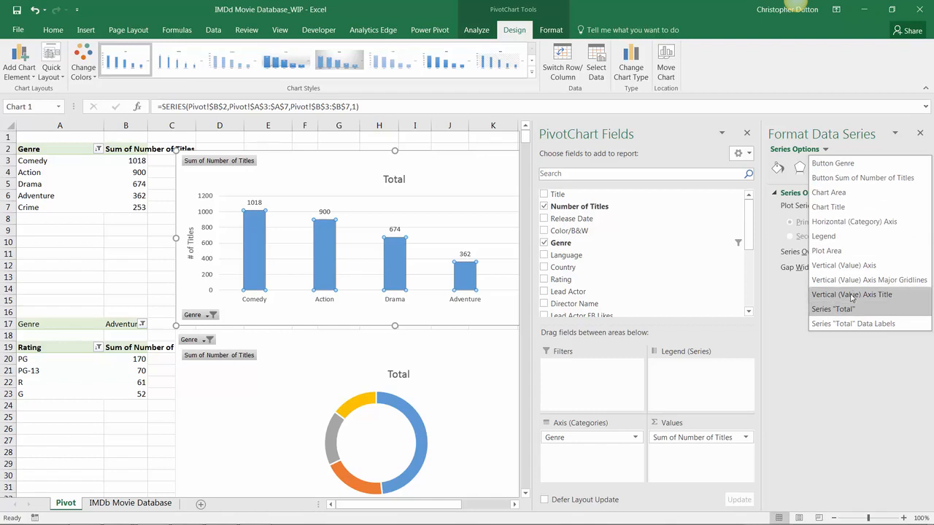
mouse_move(837, 251)
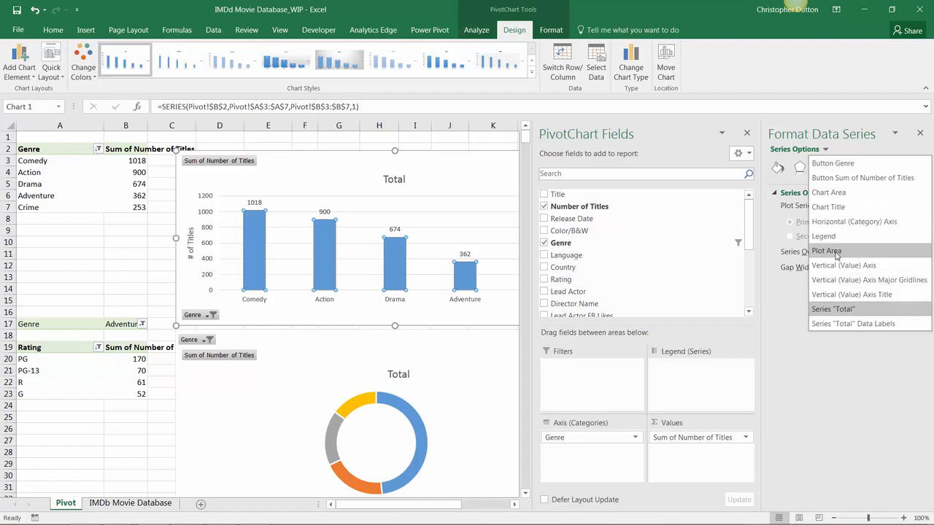
click(826, 250)
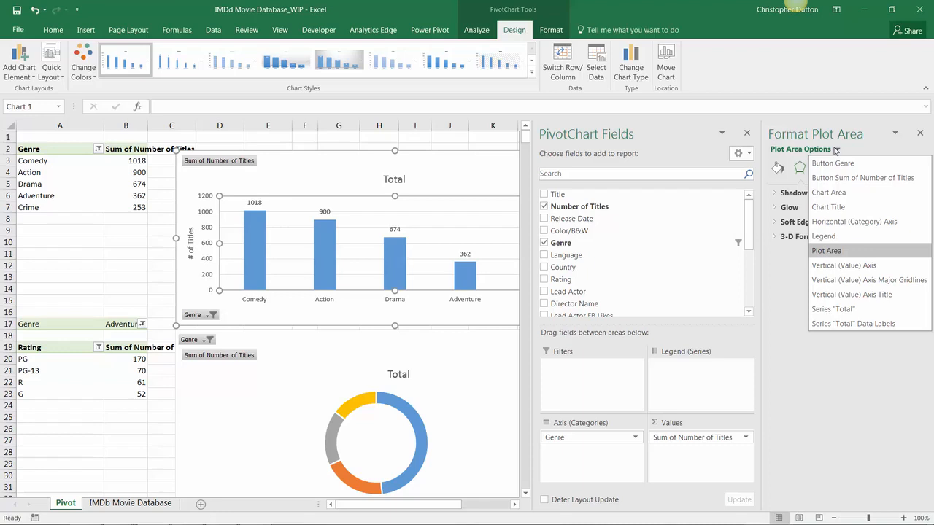
click(823, 235)
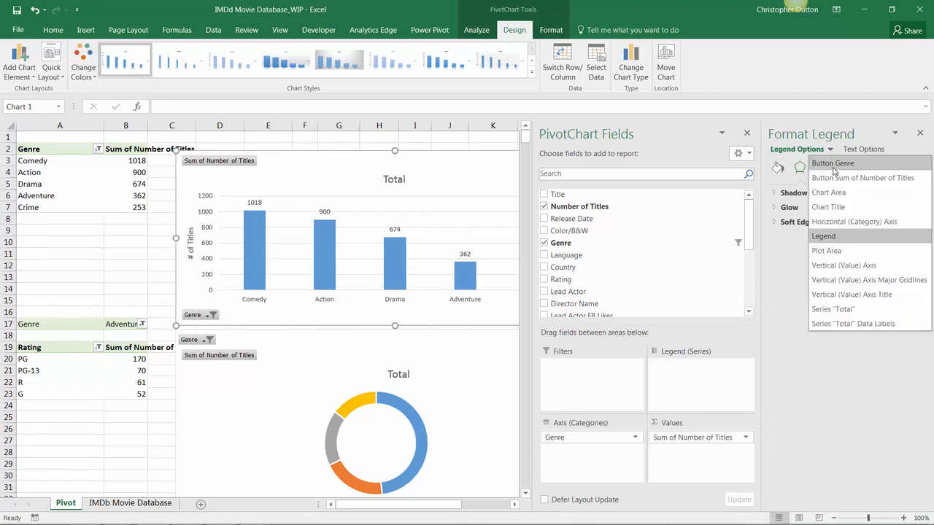
mouse_move(853, 221)
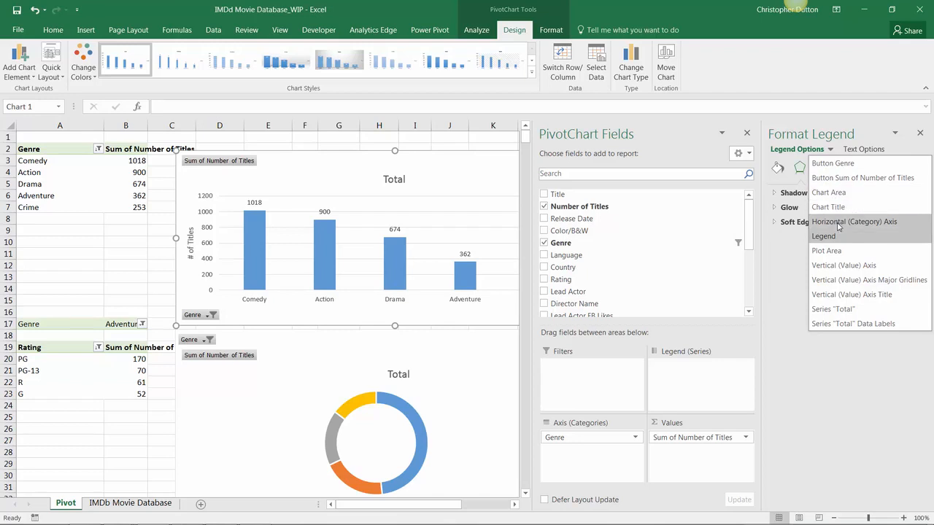
click(831, 308)
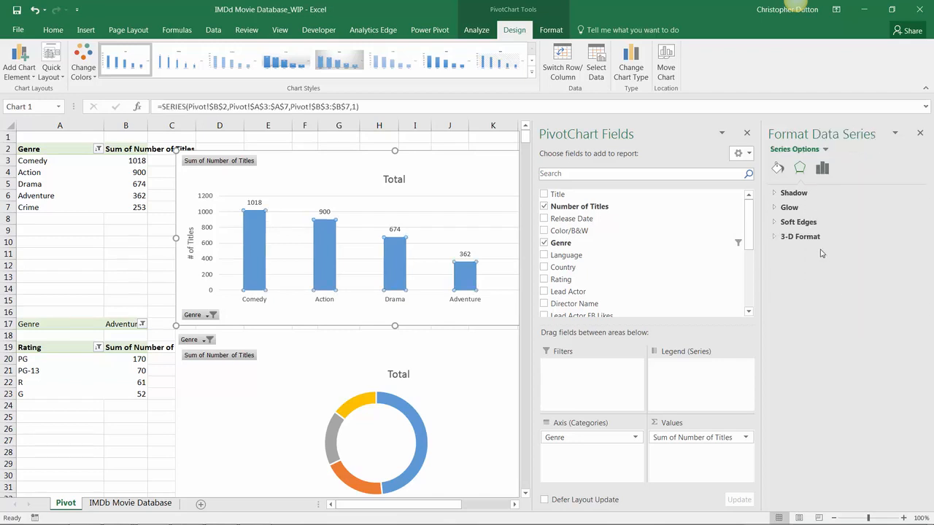
Review the Total bars' series options, fill, border and effects, then target the chart area
click(778, 168)
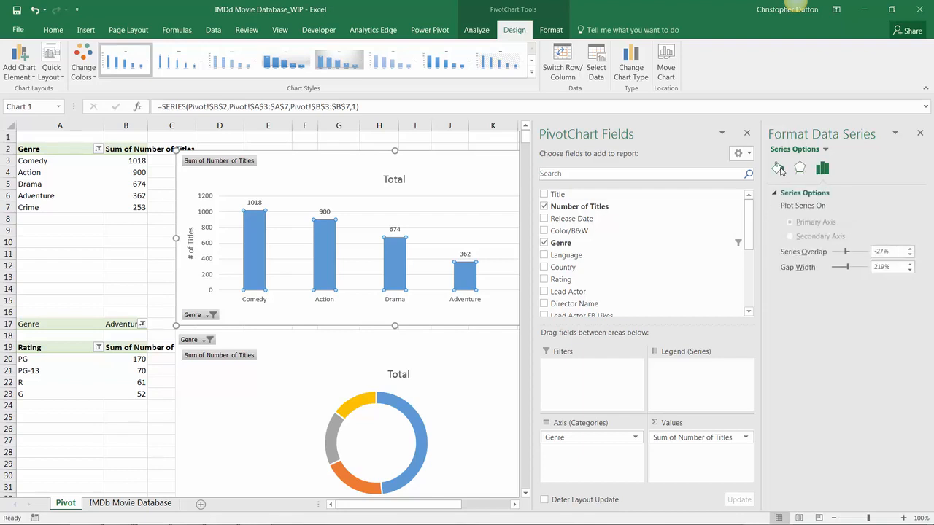
mouse_move(777, 168)
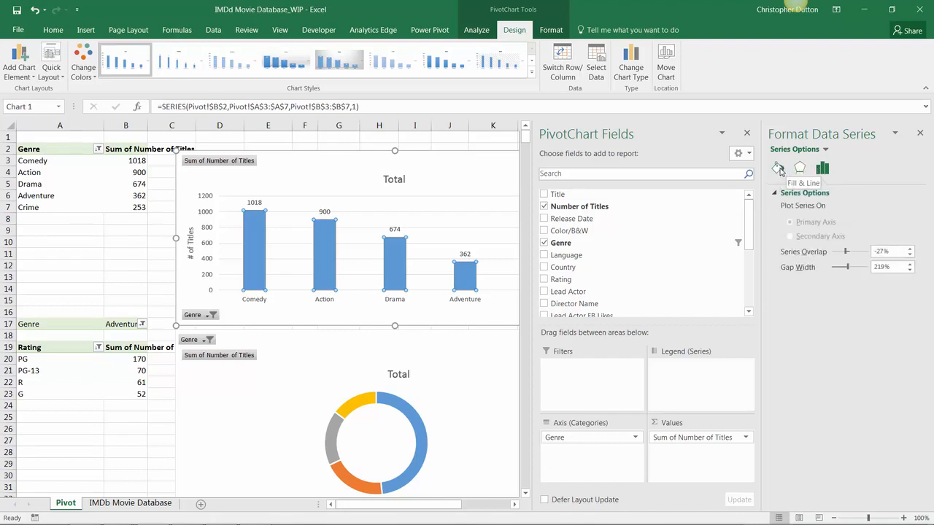
click(778, 168)
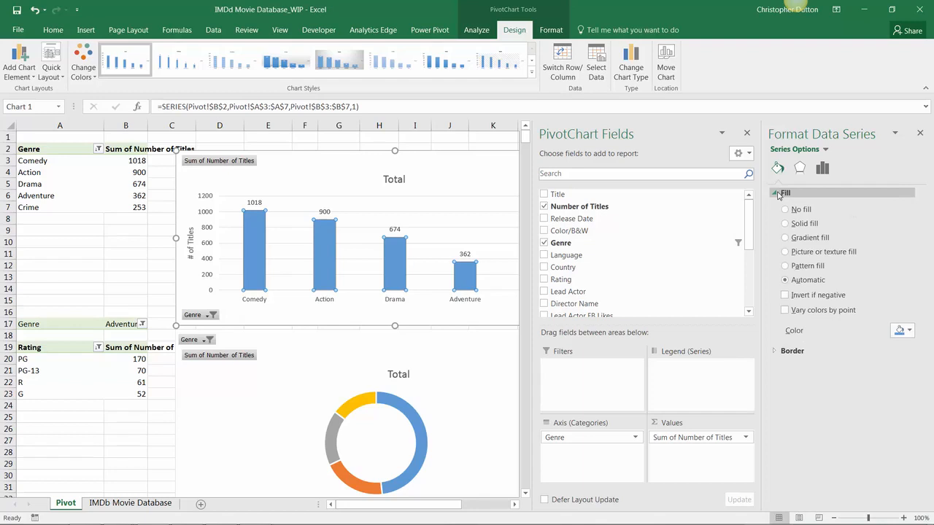
click(792, 351)
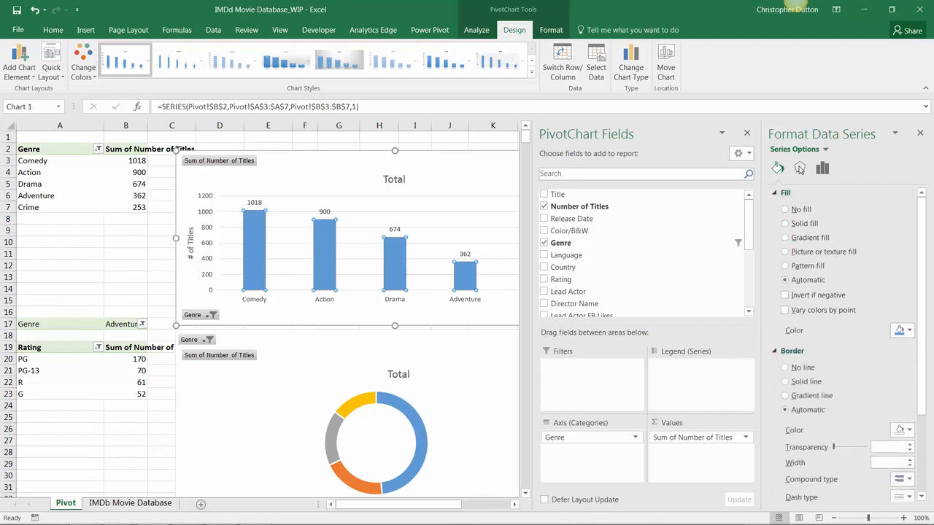
click(800, 169)
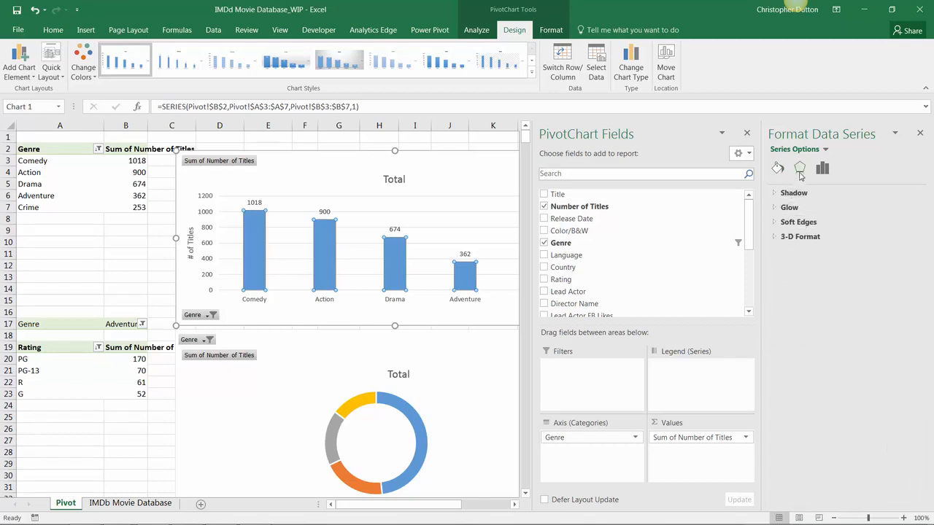
click(821, 169)
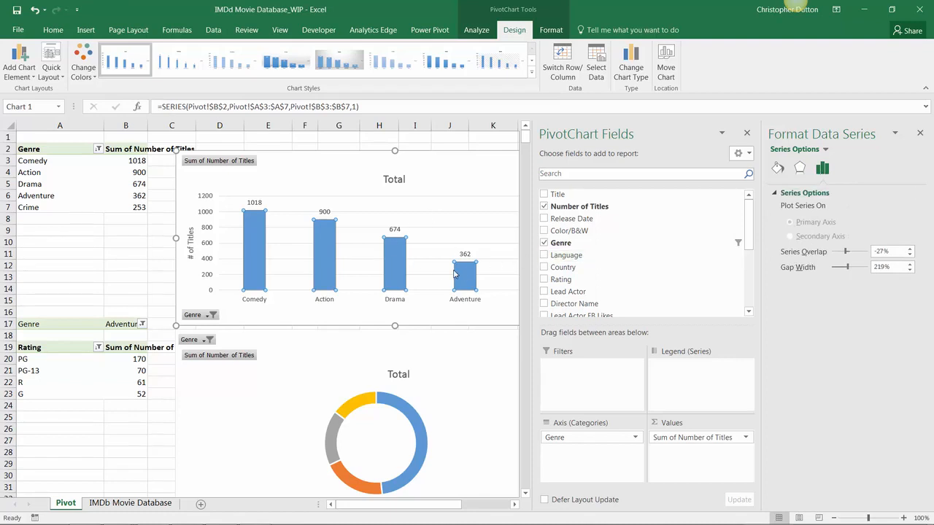
drag(882, 267, 839, 267)
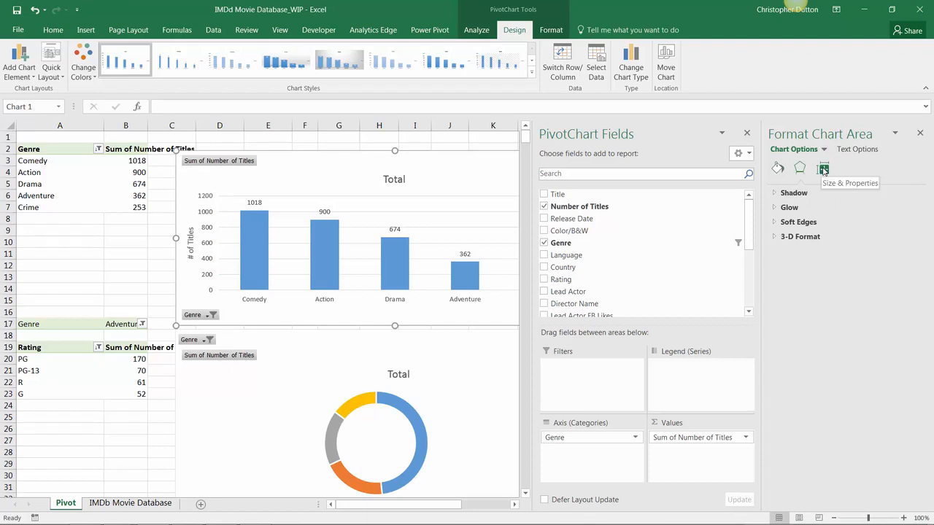
Review the chart area's size and Properties settings, then deselect the chart via cell J1
click(823, 168)
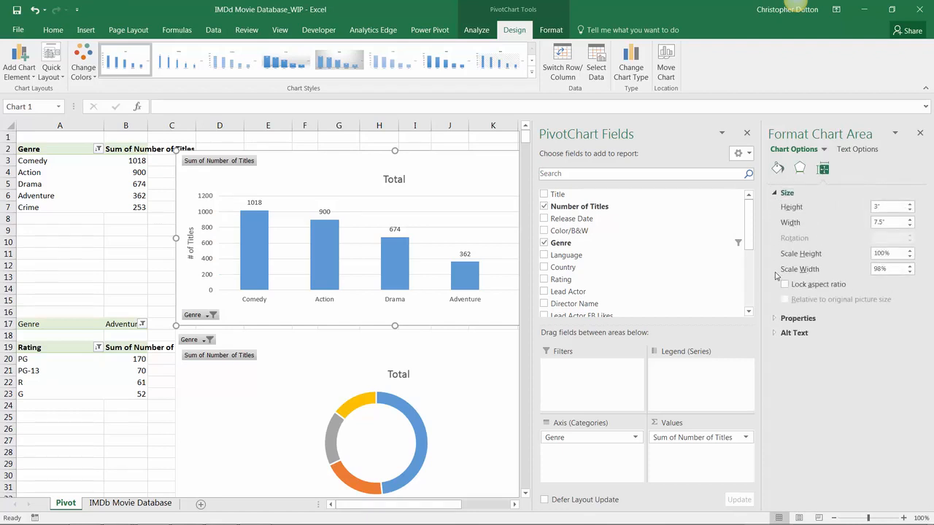
click(797, 318)
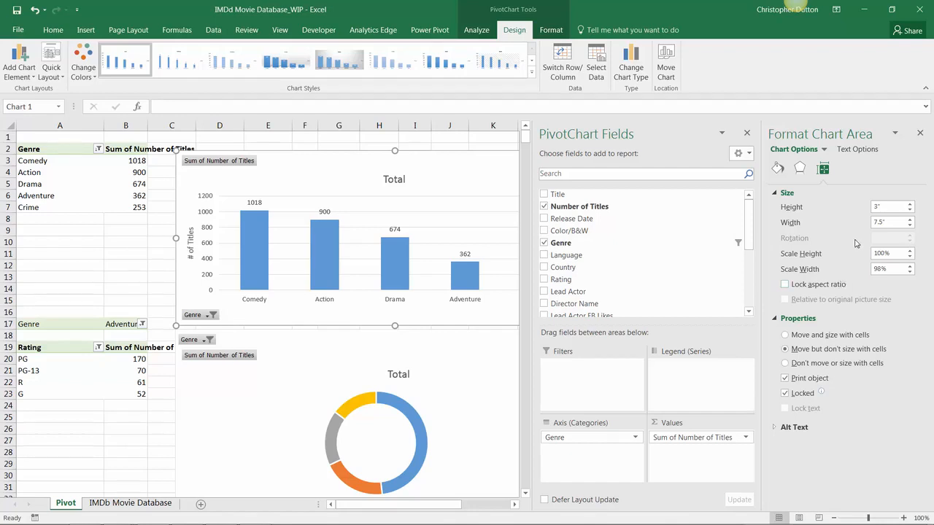
mouse_move(789, 260)
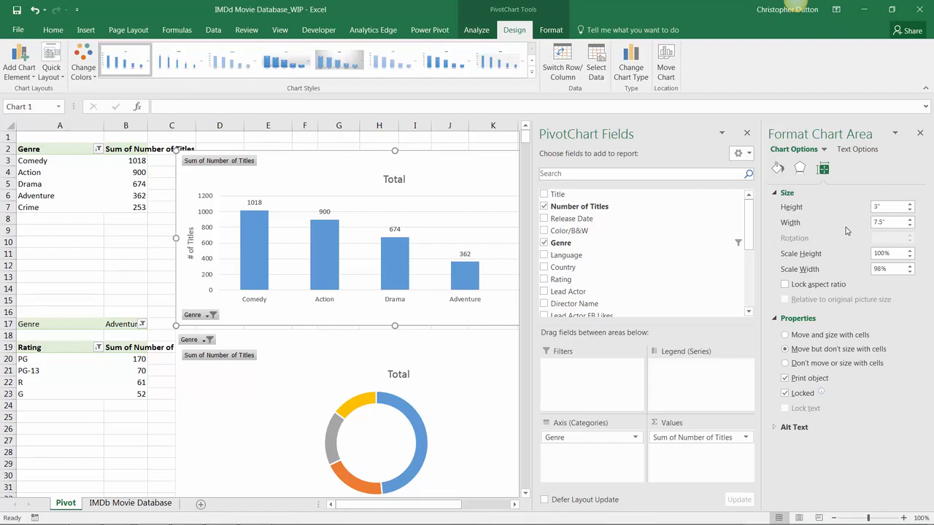
mouse_move(591, 164)
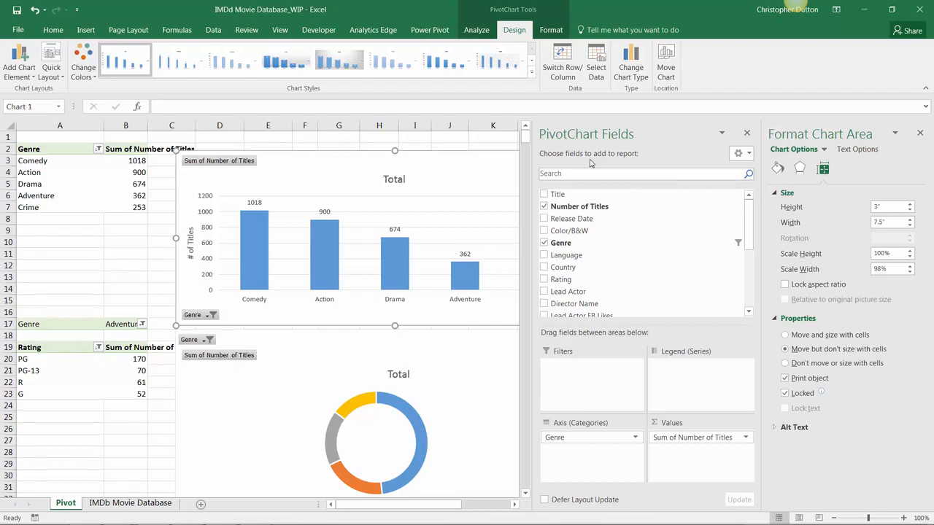
mouse_move(437, 145)
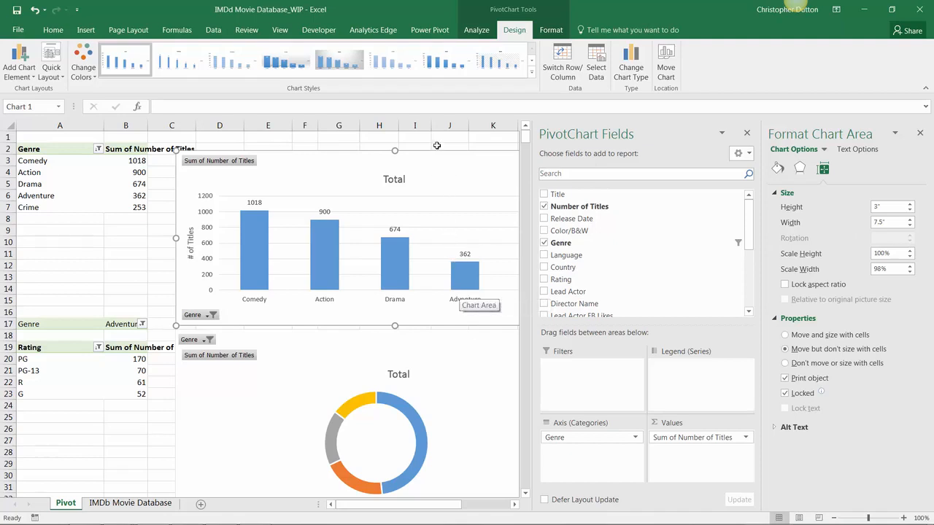
click(438, 137)
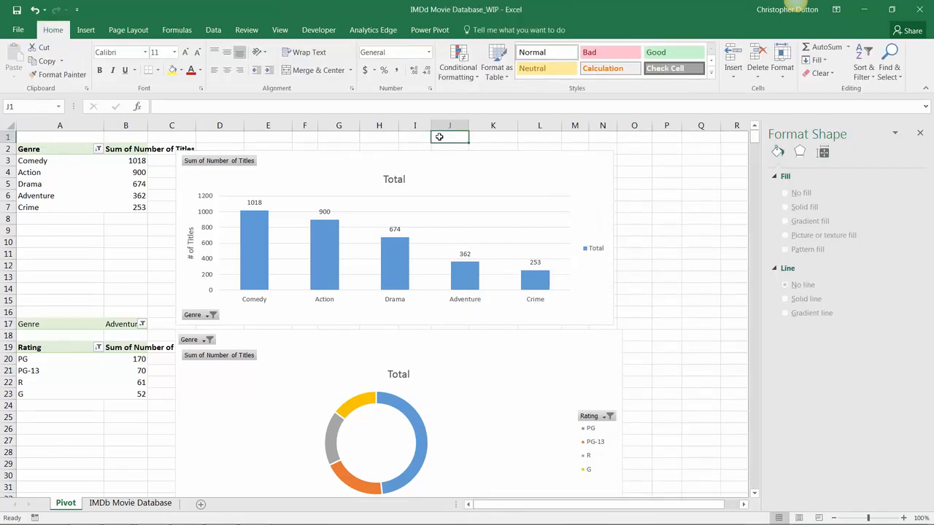
mouse_move(431, 158)
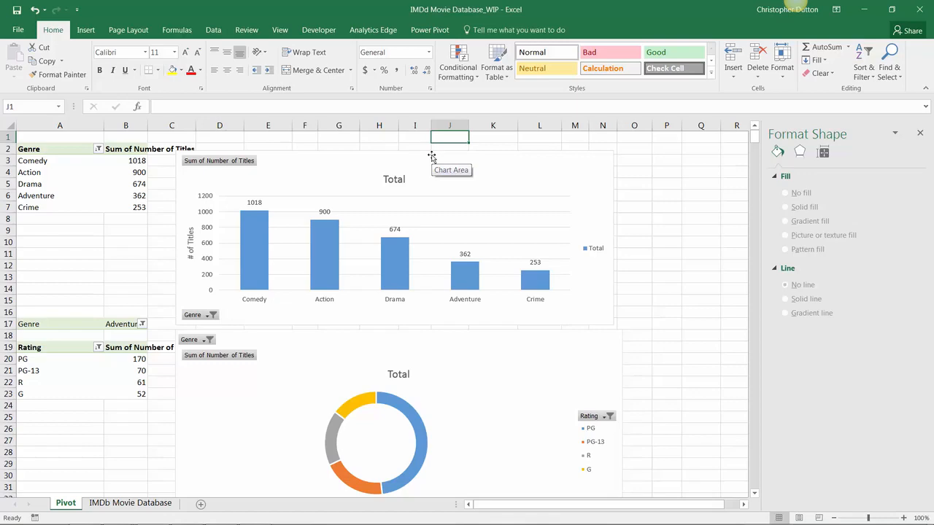